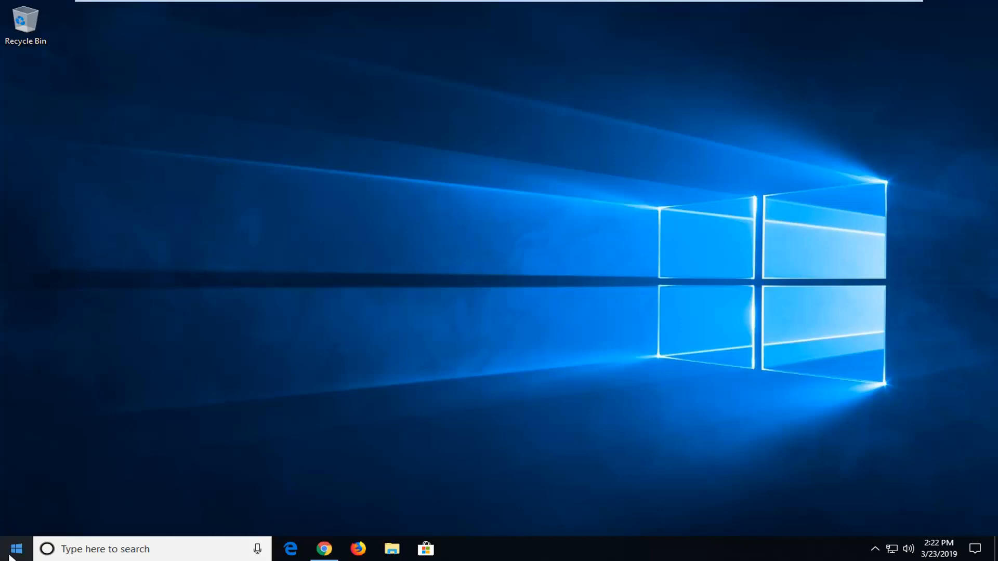
- Search the Start menu for regedit and run Registry Editor as administrator
left_click(15, 549)
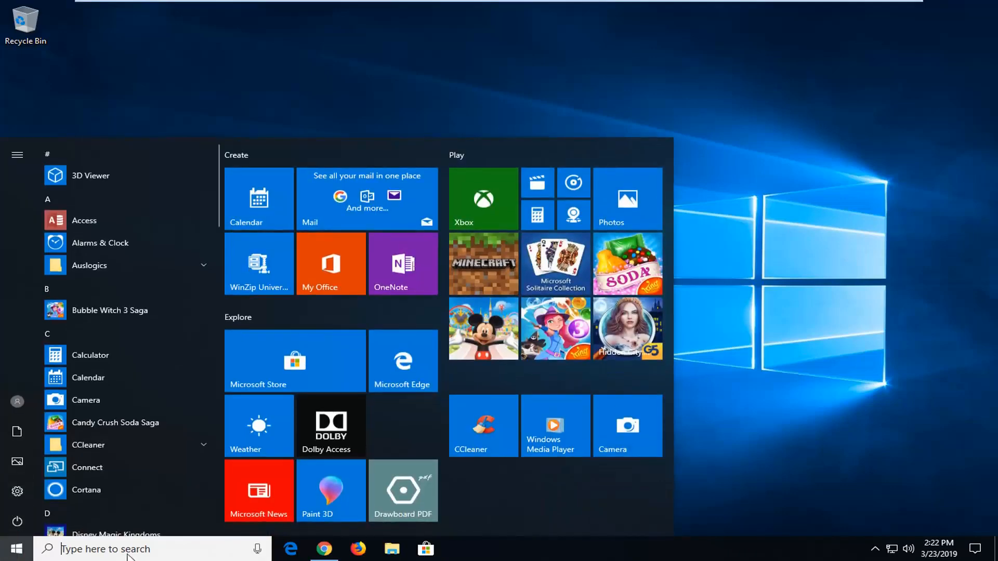
type("r")
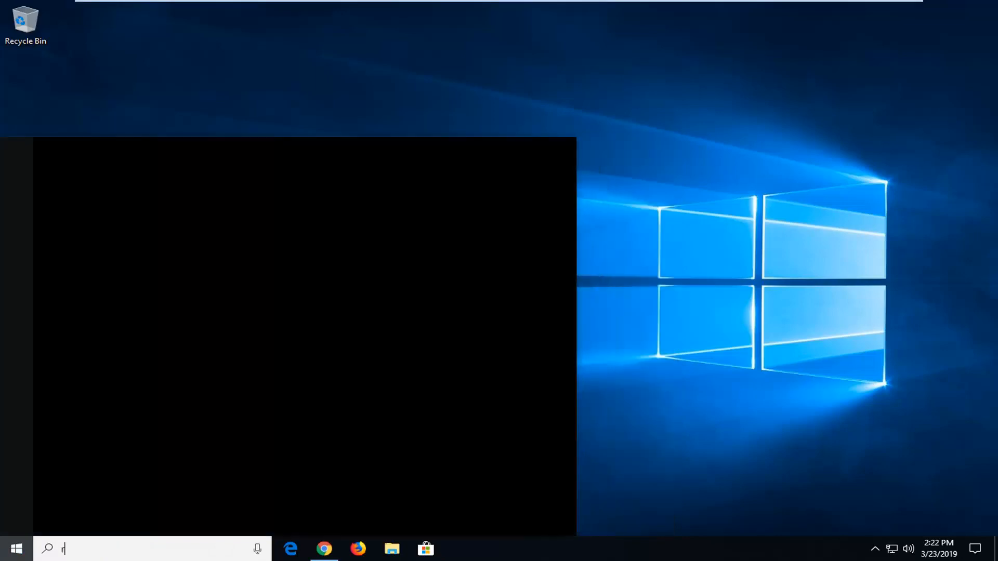
type("egedit")
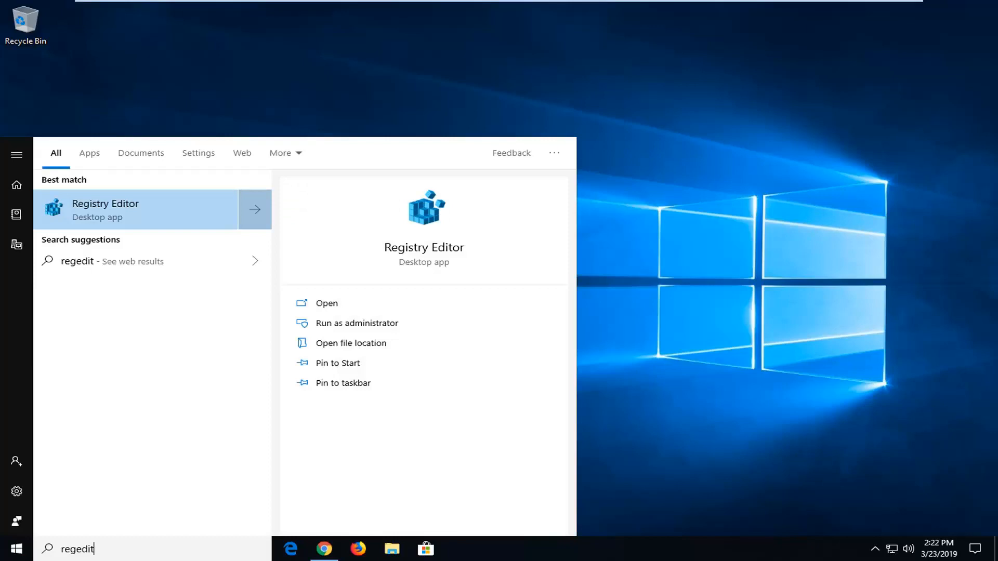
right_click(104, 210)
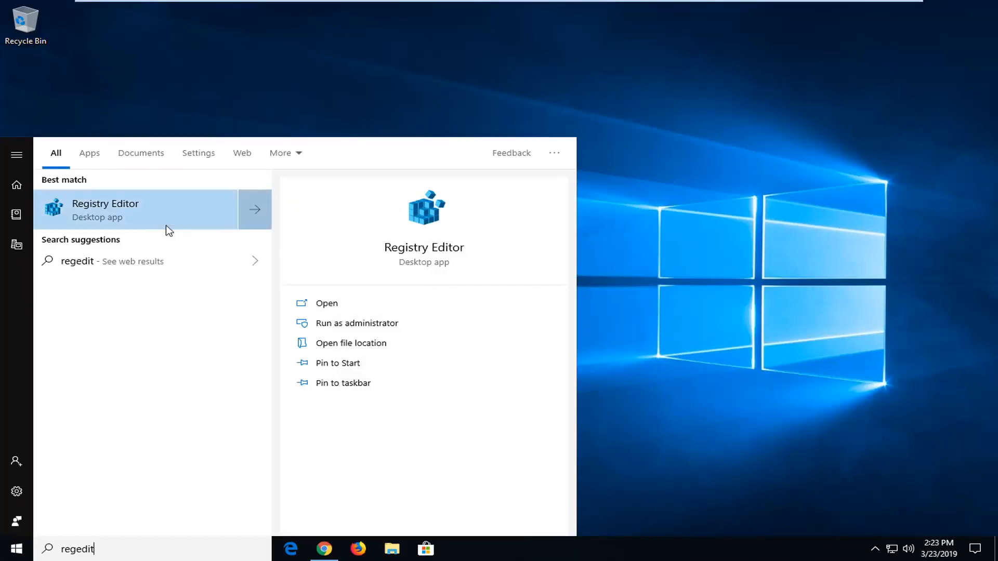
left_click(105, 210)
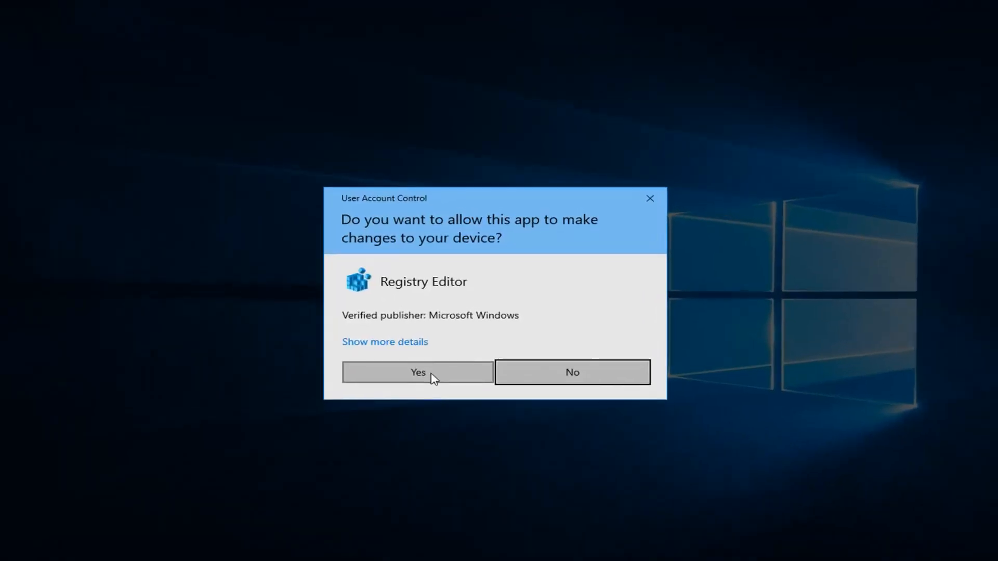
- Approve the UAC prompt and export the entire registry to a backup file
left_click(417, 372)
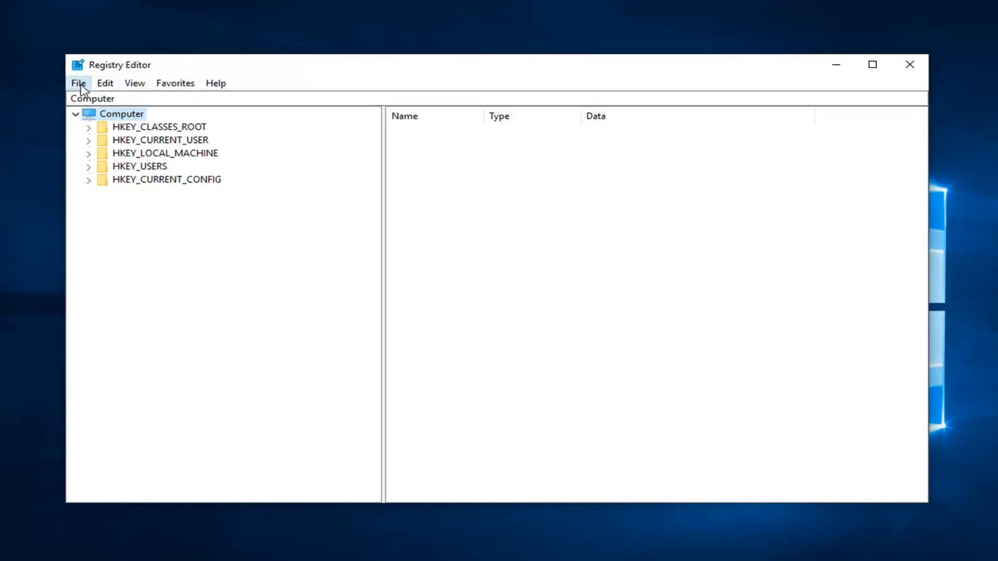
left_click(121, 113)
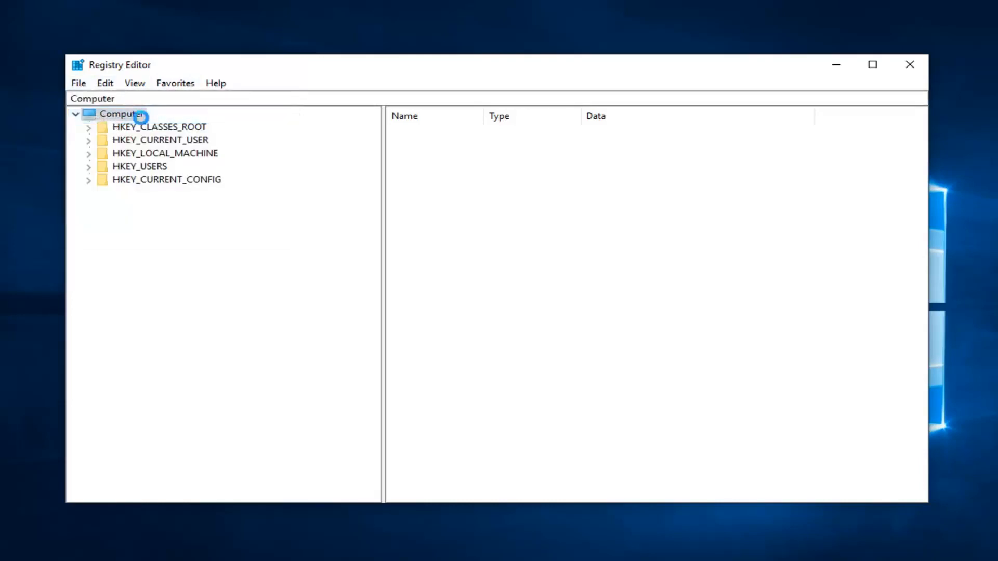
left_click(78, 82)
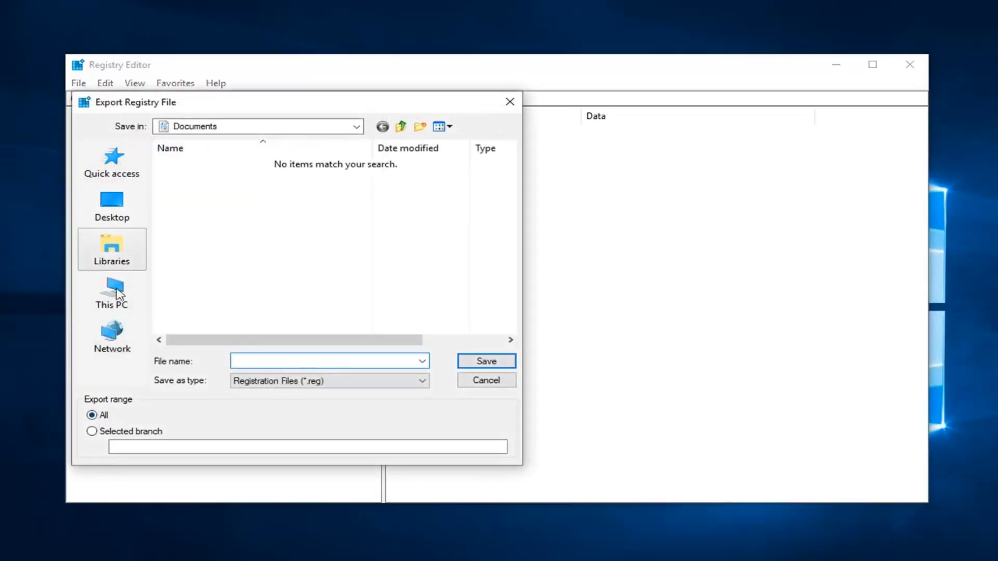
left_click(328, 360)
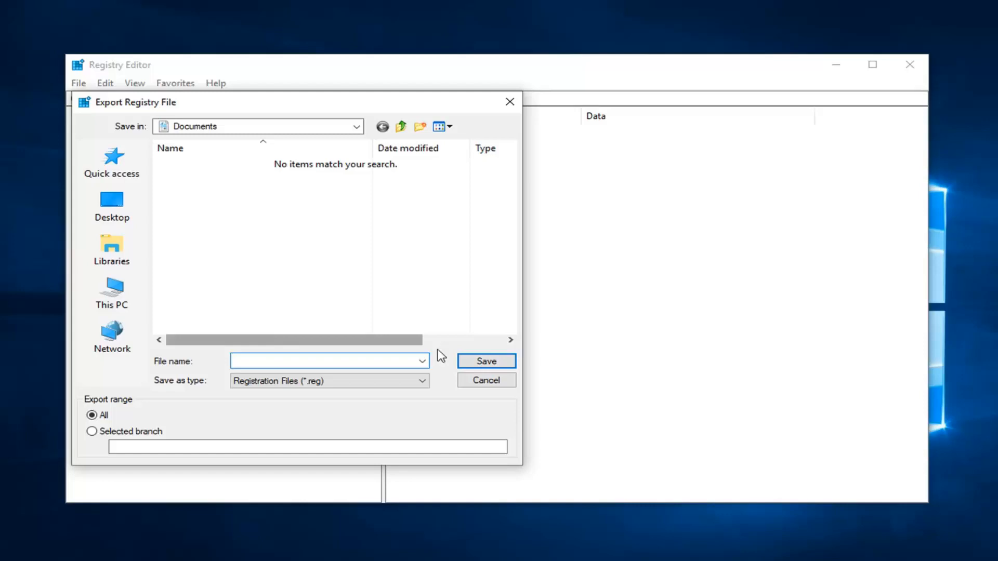
left_click(485, 380)
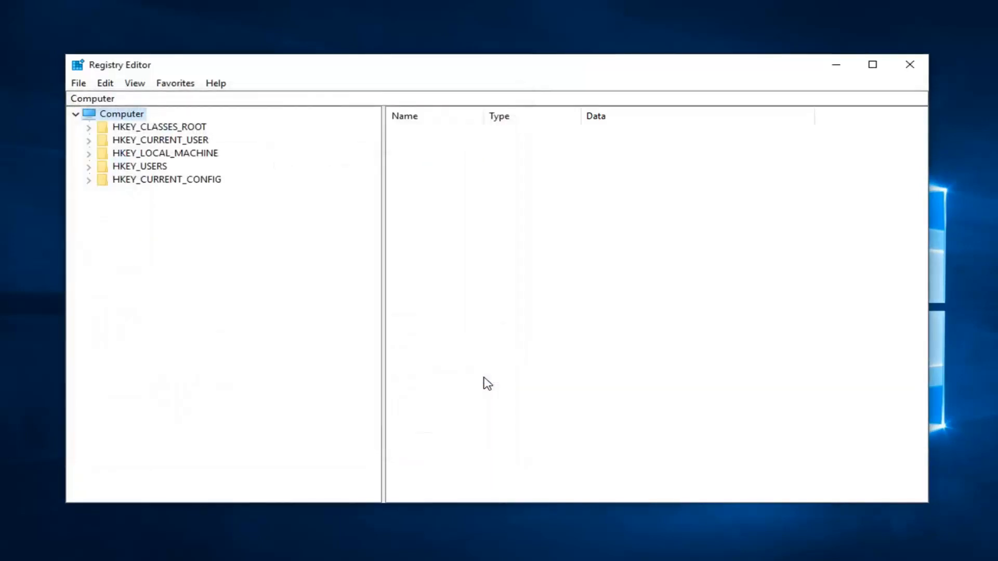
mouse_move(210, 78)
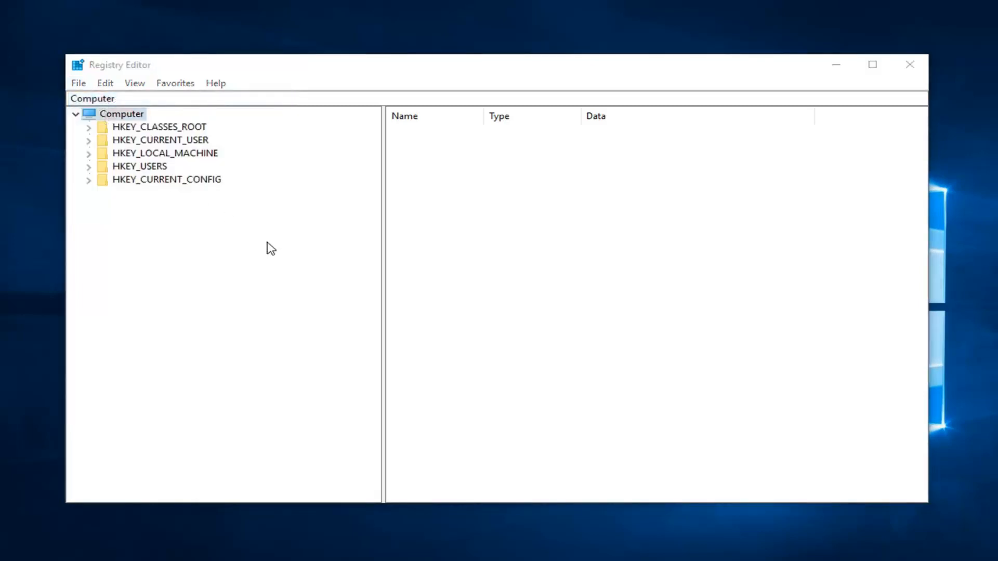
left_click(122, 113)
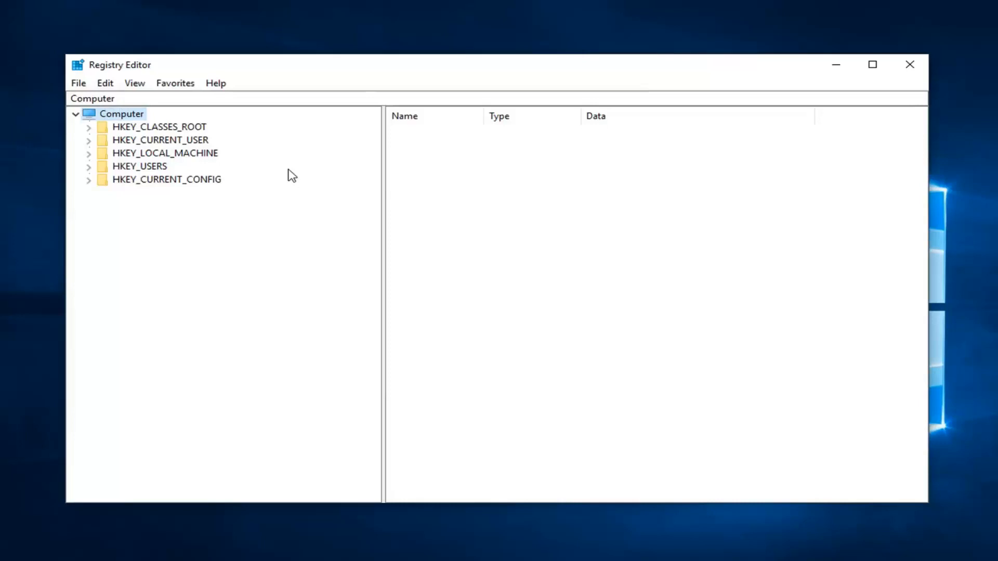
- Expand HKEY_LOCAL_MACHINE\SOFTWARE\Policies\Microsoft\Windows\safer and select Malicious Removal Tool
left_click(171, 153)
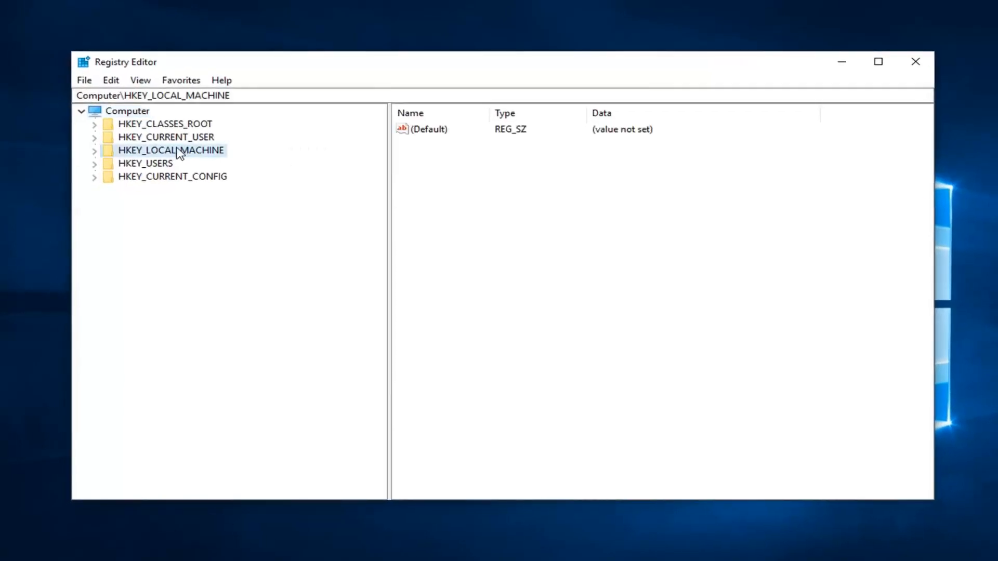
mouse_move(124, 158)
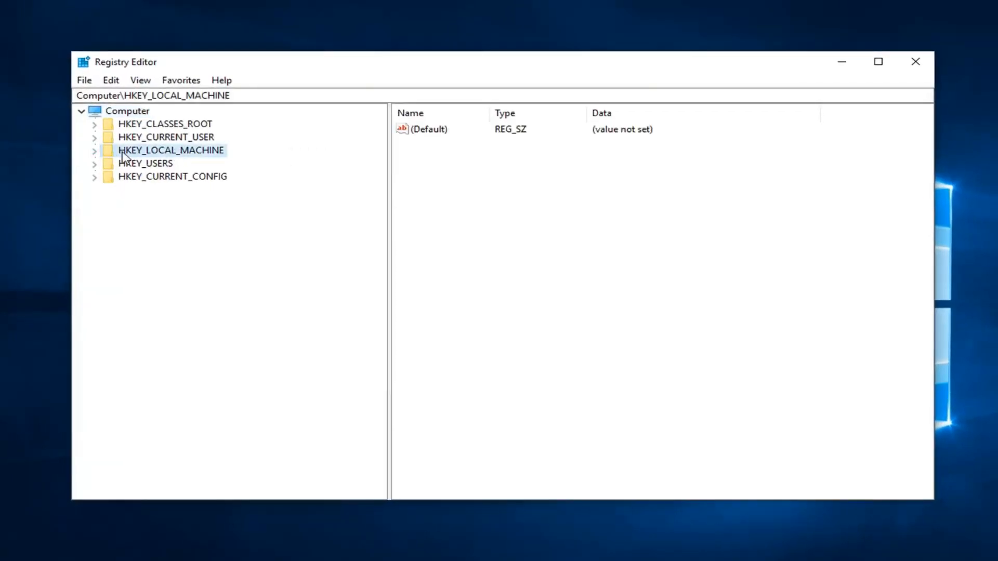
left_click(94, 149)
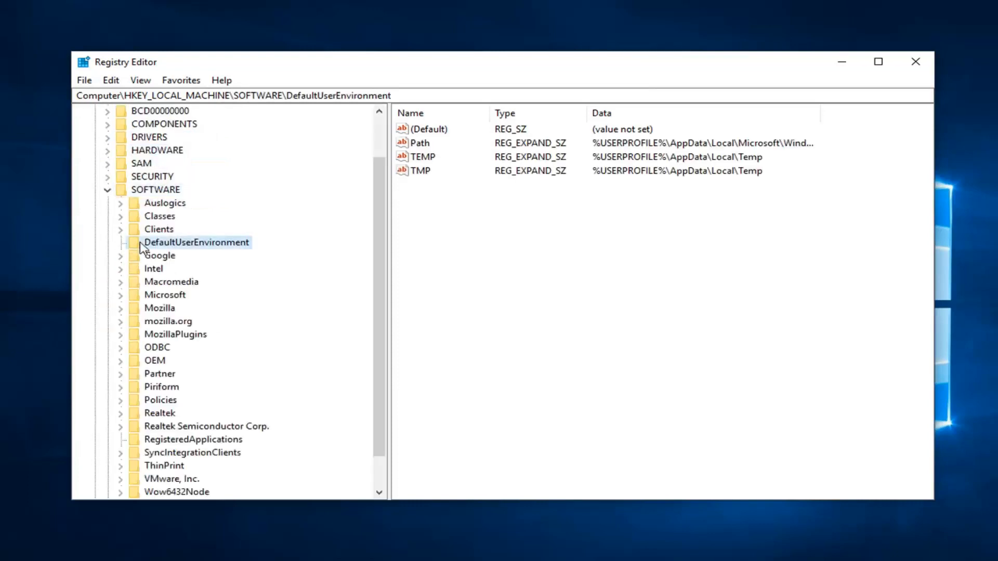
left_click(155, 189)
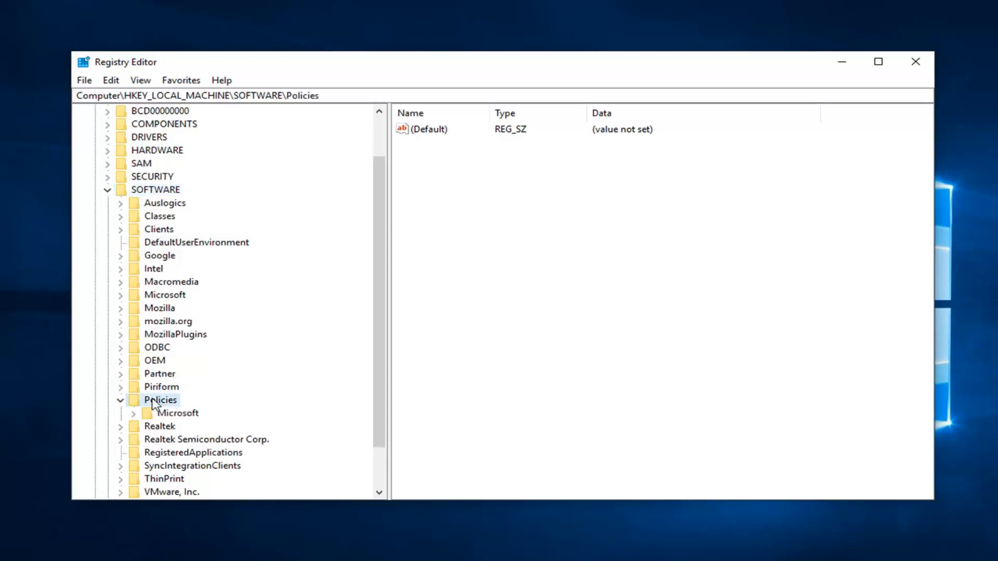
left_click(179, 413)
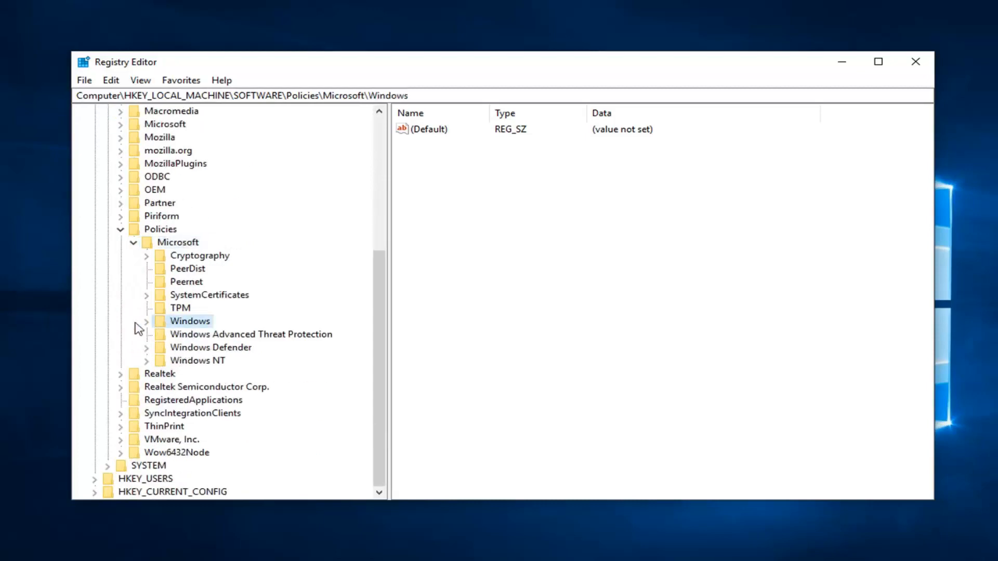
left_click(146, 321)
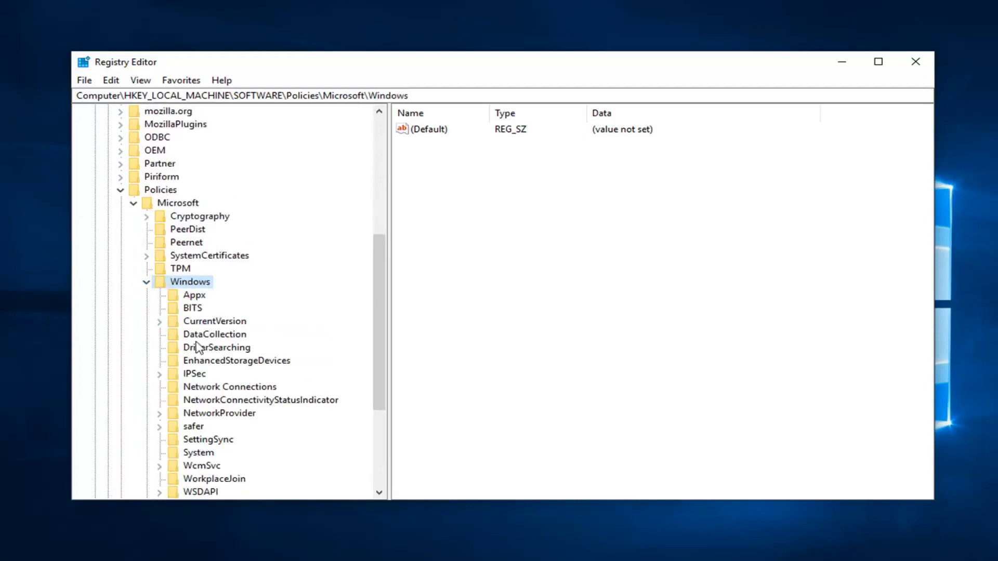
mouse_move(255, 345)
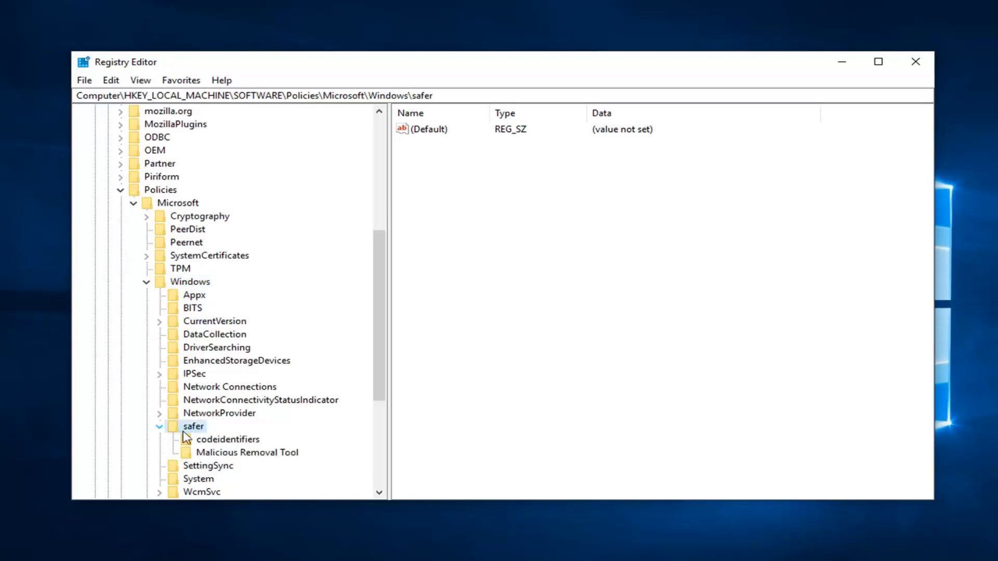
left_click(247, 451)
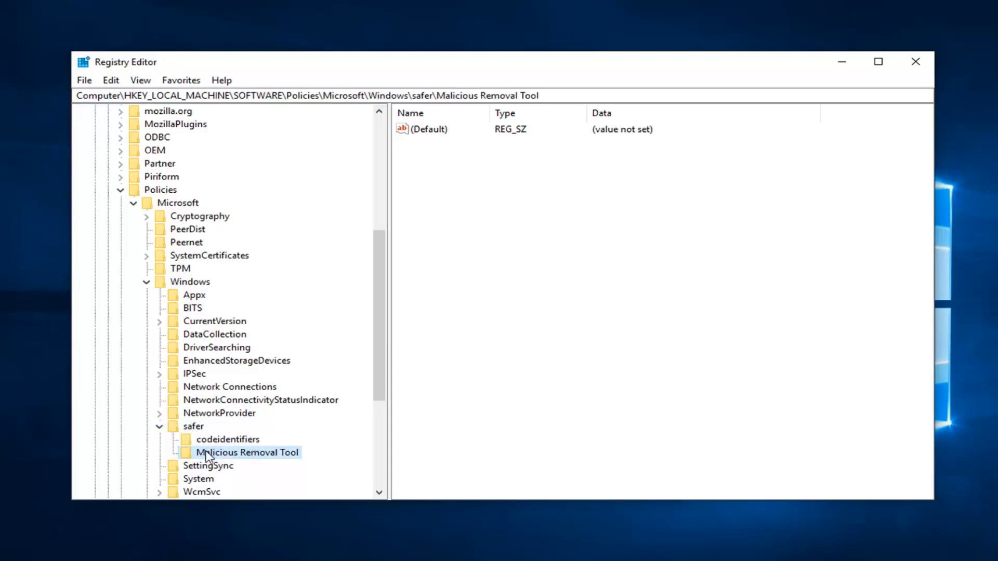
- Delete the Malicious Removal Tool key and confirm the deletion
right_click(247, 452)
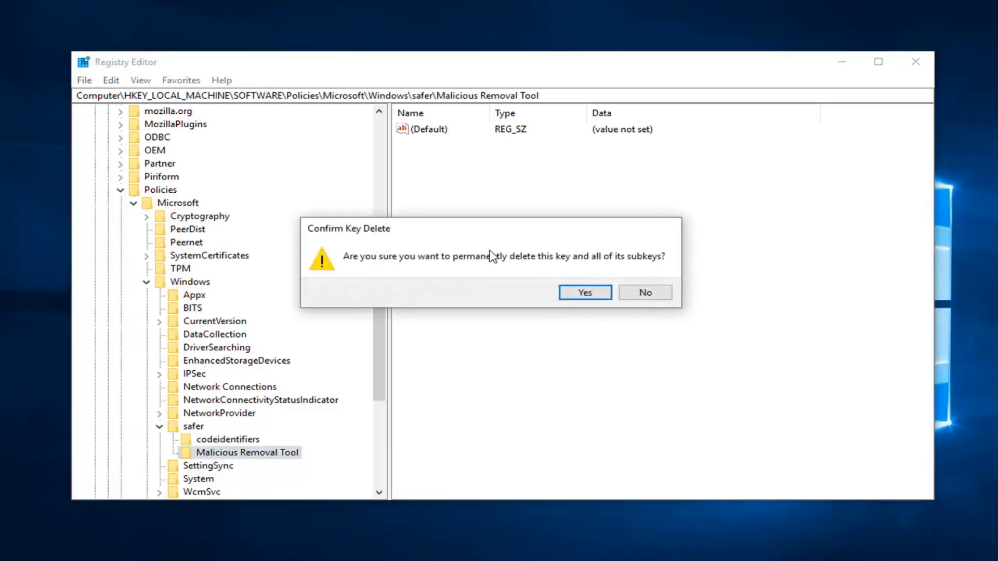
left_click(584, 292)
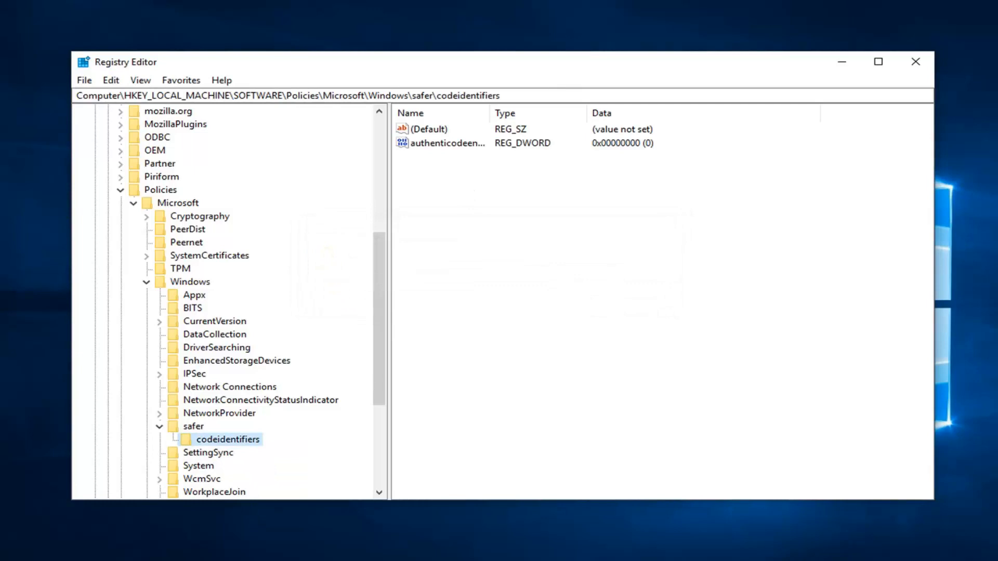